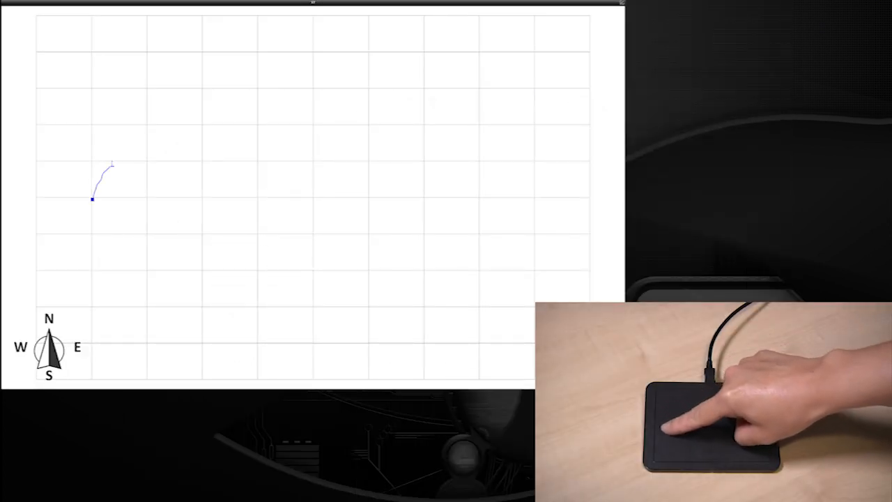
Trace a short curved finger stroke on the left side of the drawing grid.
left_click_drag(342, 91, 453, 133)
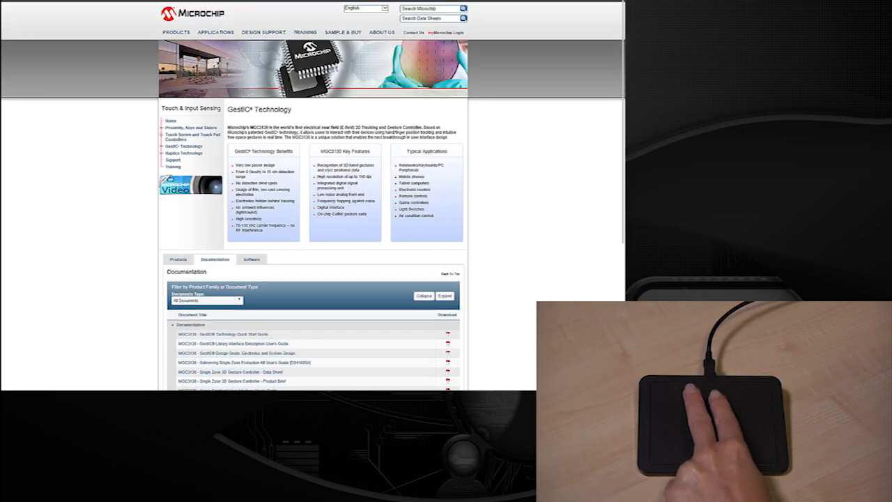
Scroll the GestIC Technology page down until the Documentation section is visible.
scroll("down", 3)
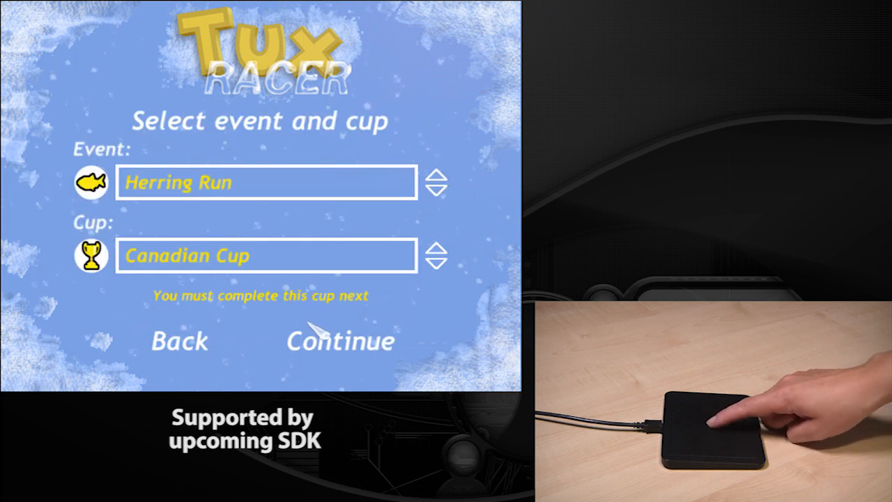
Continue with Herring Run and Canadian Cup, then start the Bunny Hill race.
left_click(340, 340)
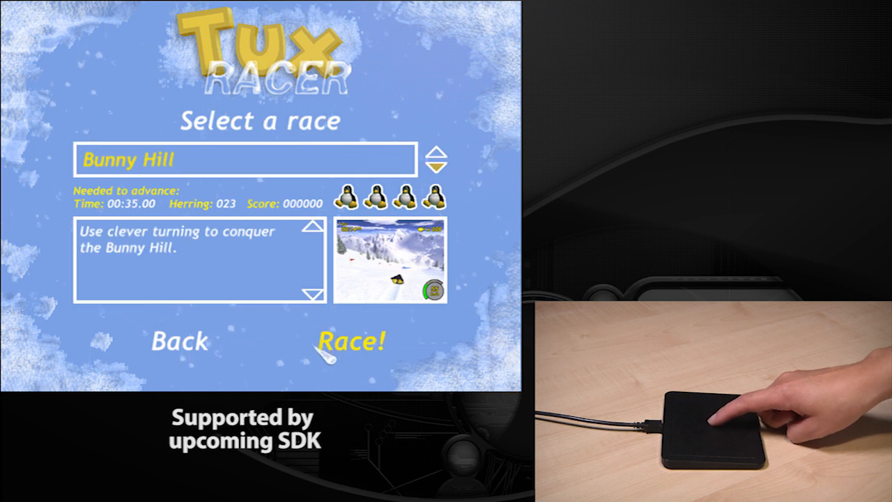
left_click(351, 342)
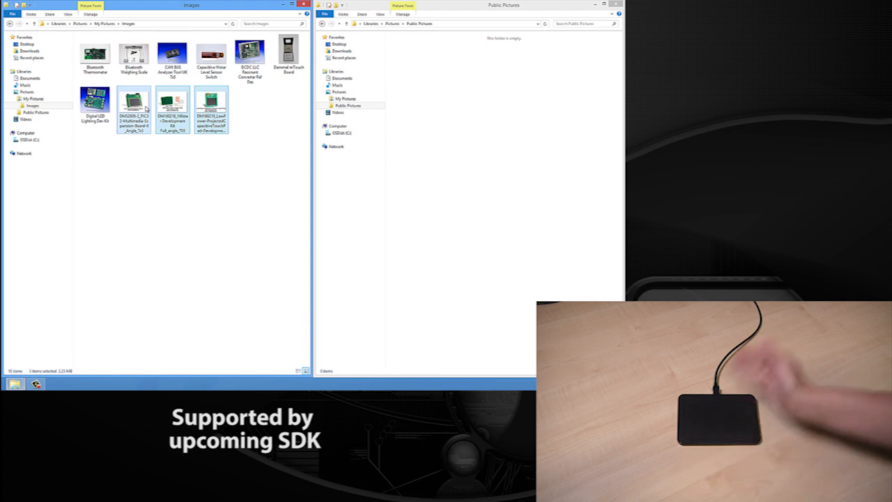
mouse_move(421, 86)
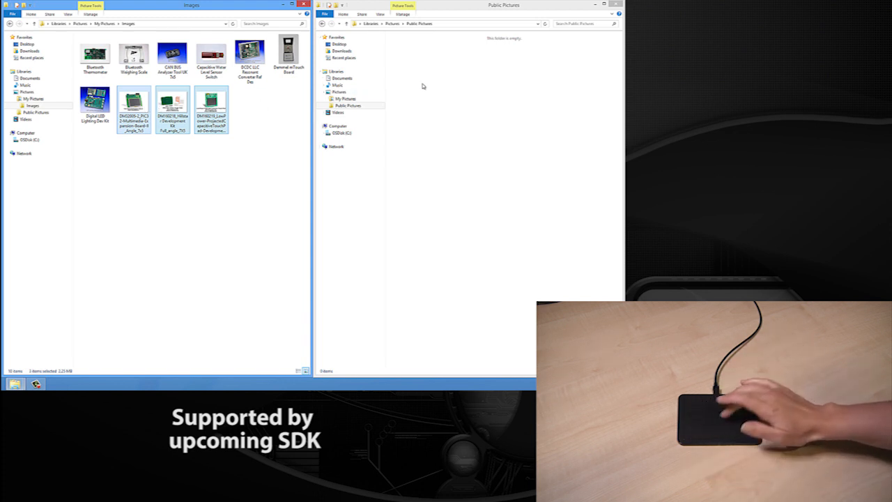